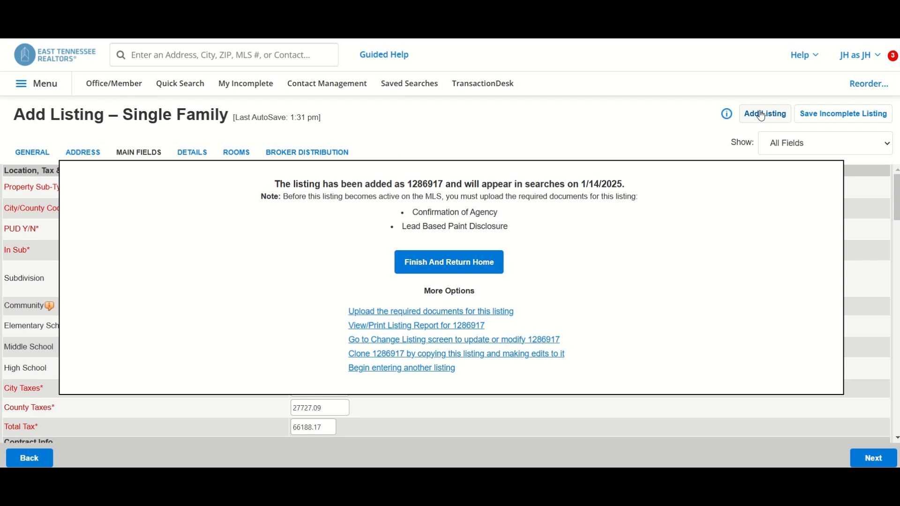
mouse_move(564, 215)
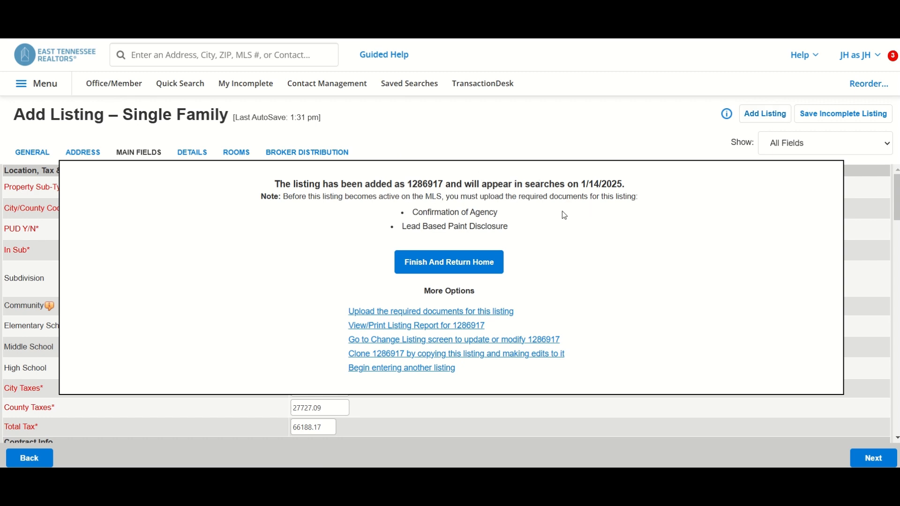
mouse_move(462, 207)
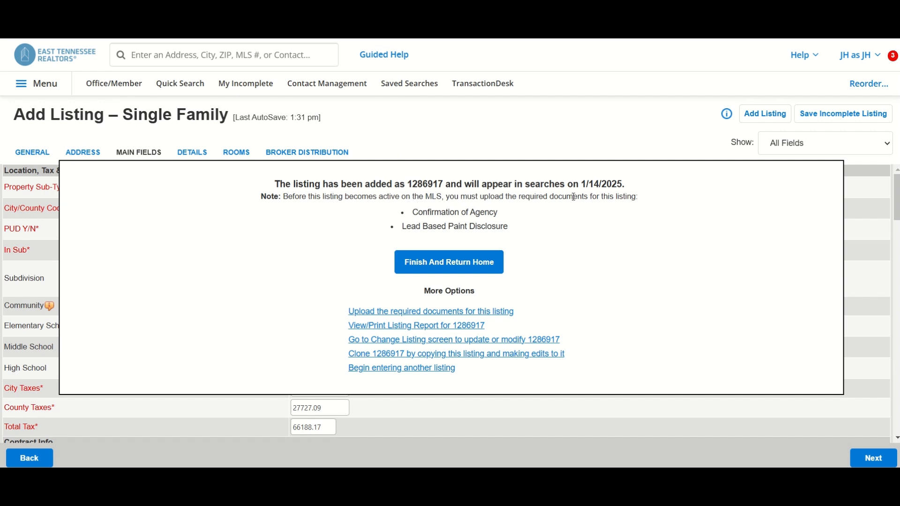
mouse_move(635, 222)
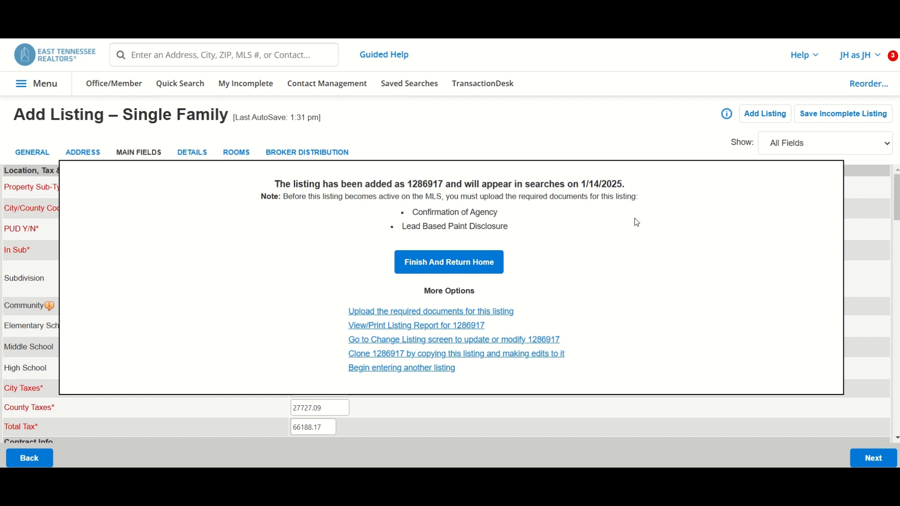
Finish adding listing 1286917 and return to the home dashboard
click(448, 261)
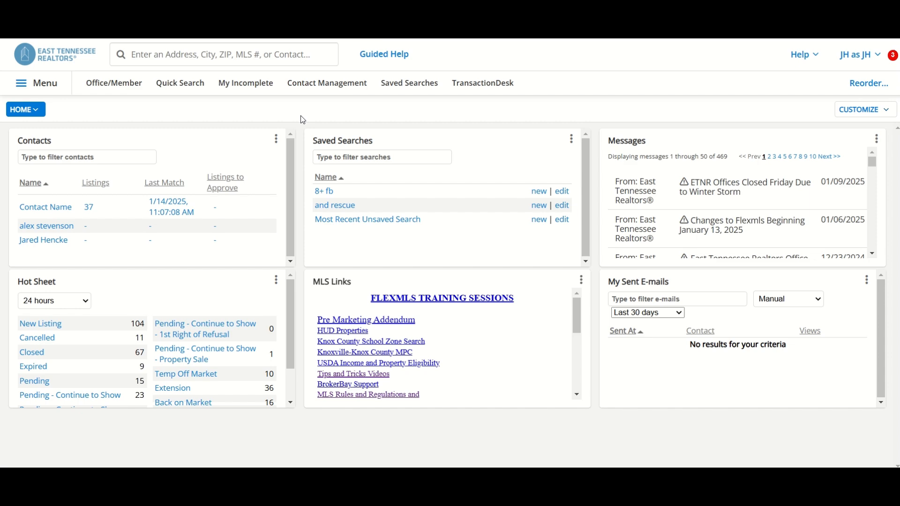
Open Change Listing for MLS # 888527 (7 Test Rd, Afton)
click(21, 83)
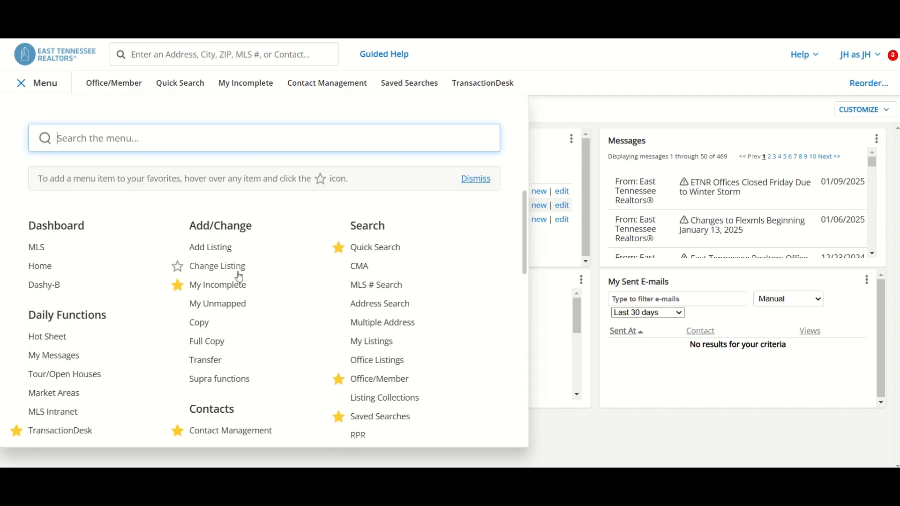
click(218, 266)
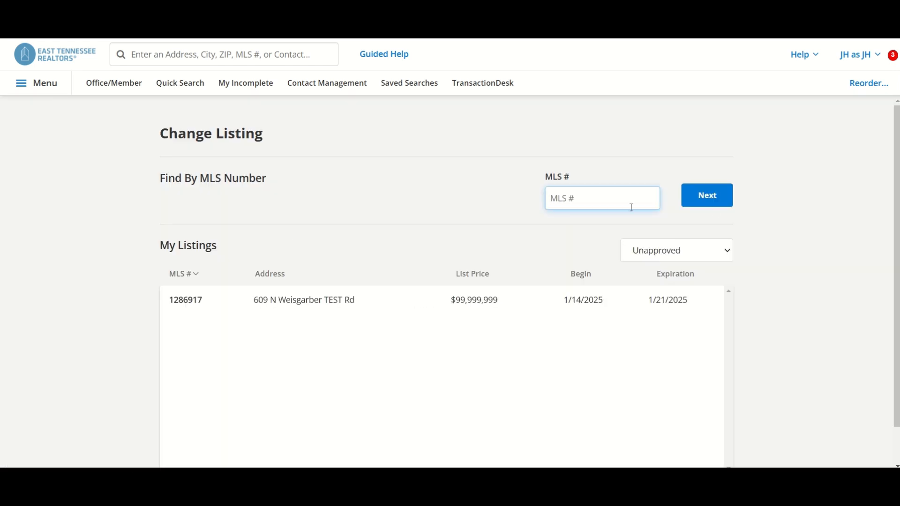
text(888527)
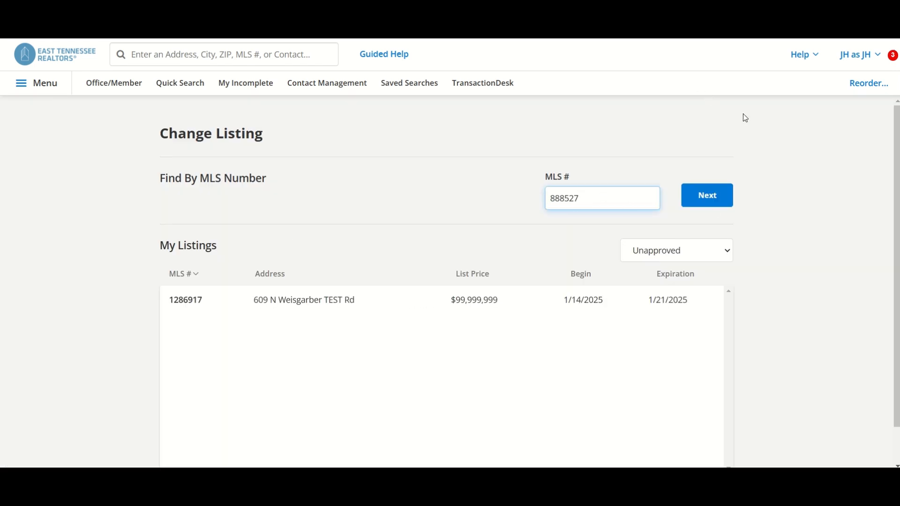
mouse_move(766, 119)
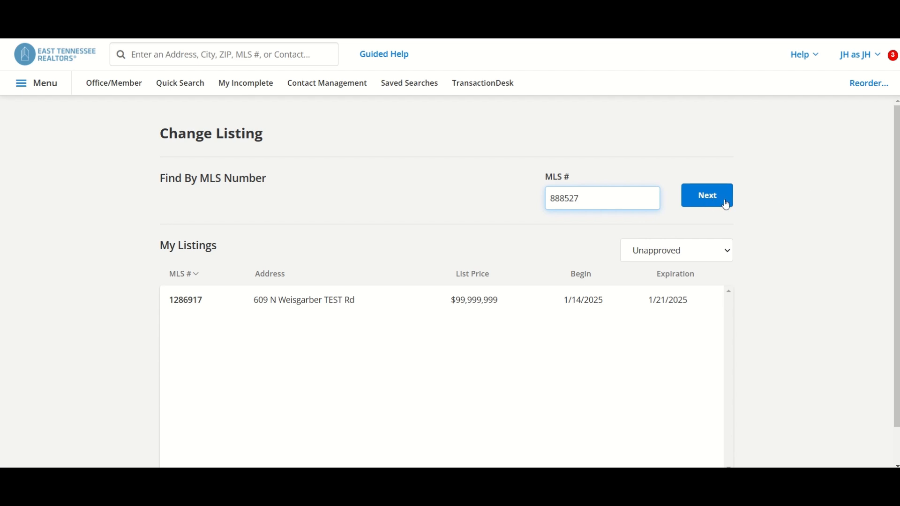
click(707, 195)
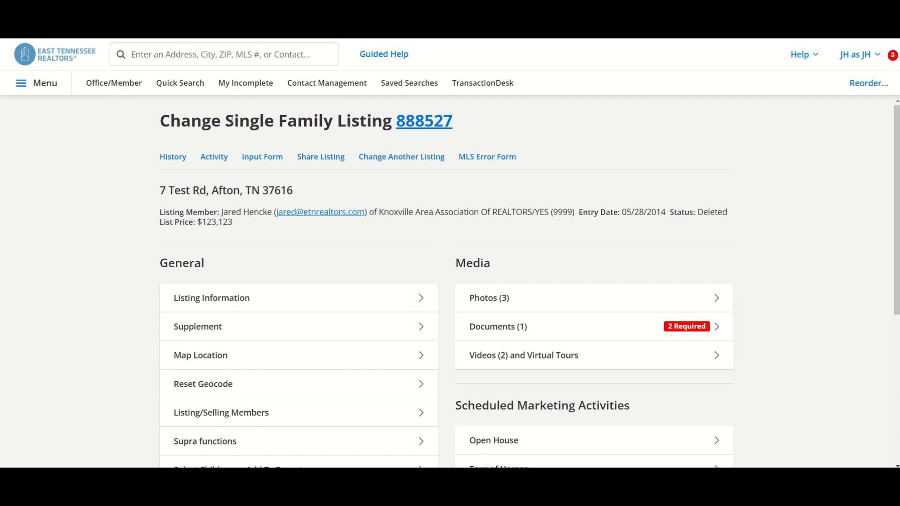
mouse_move(650, 228)
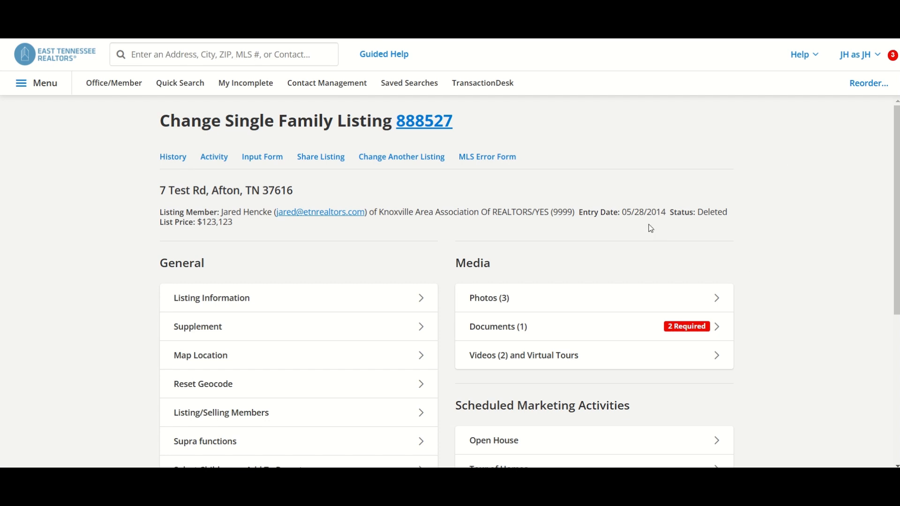
mouse_move(470, 333)
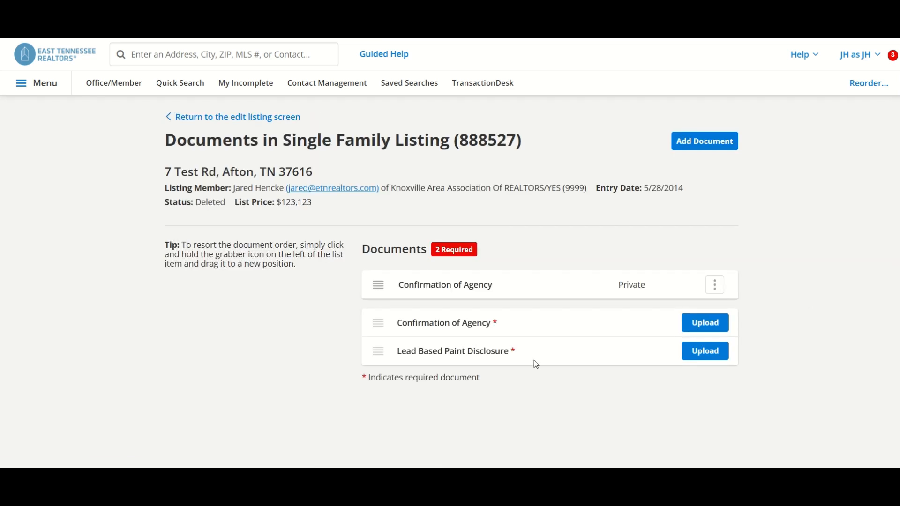
mouse_move(458, 329)
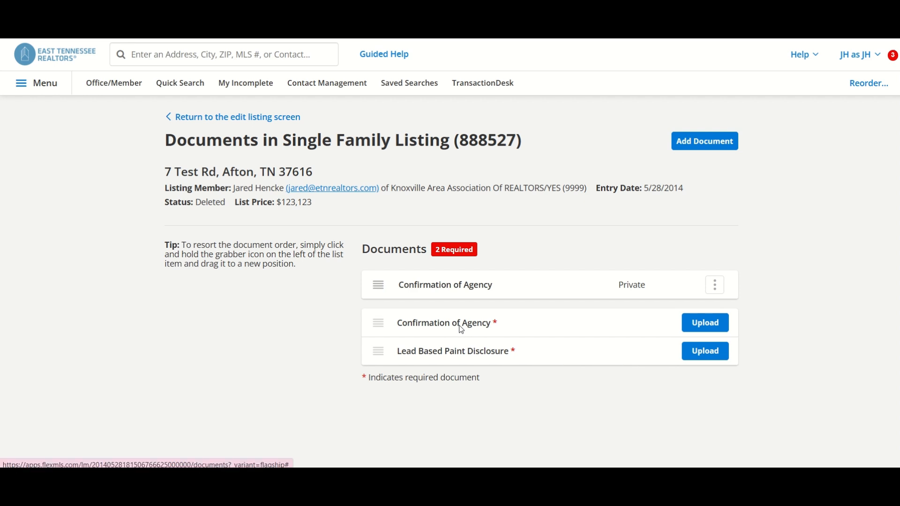
mouse_move(499, 358)
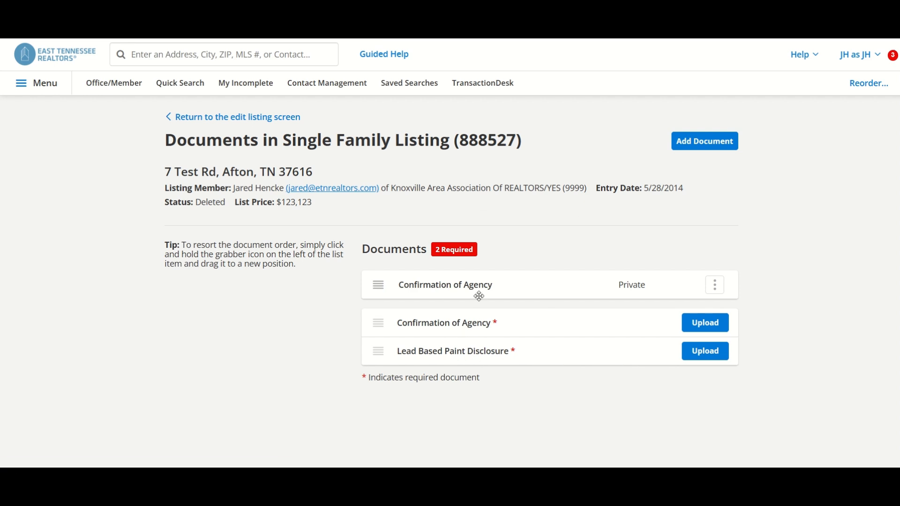
mouse_move(580, 287)
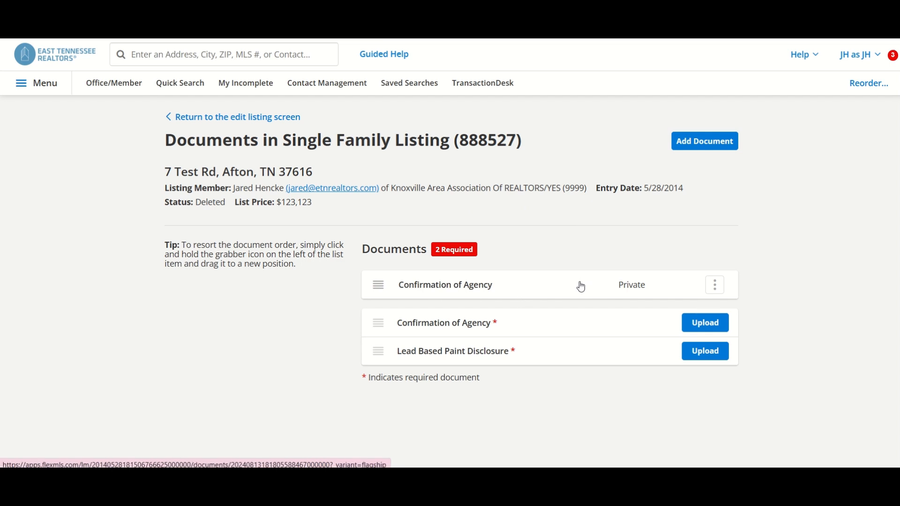
mouse_move(671, 217)
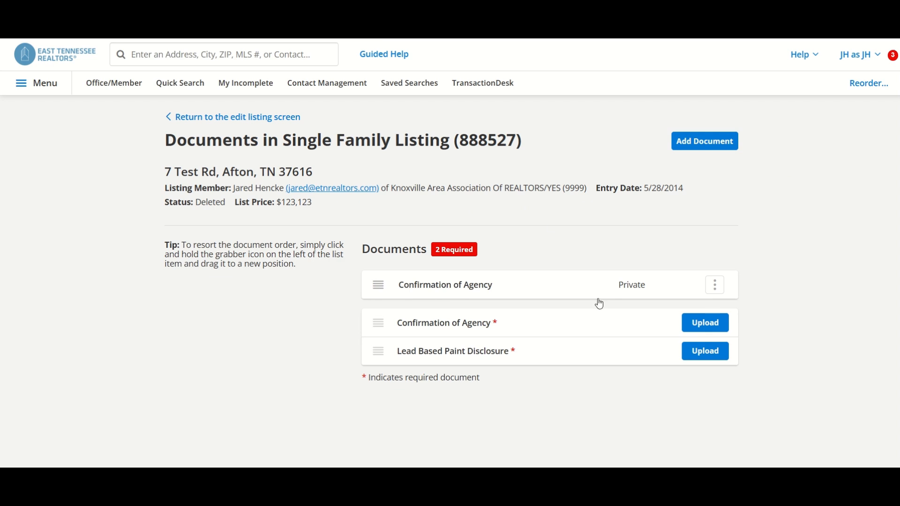
Show the options menu for the uploaded Confirmation of Agency document
click(715, 285)
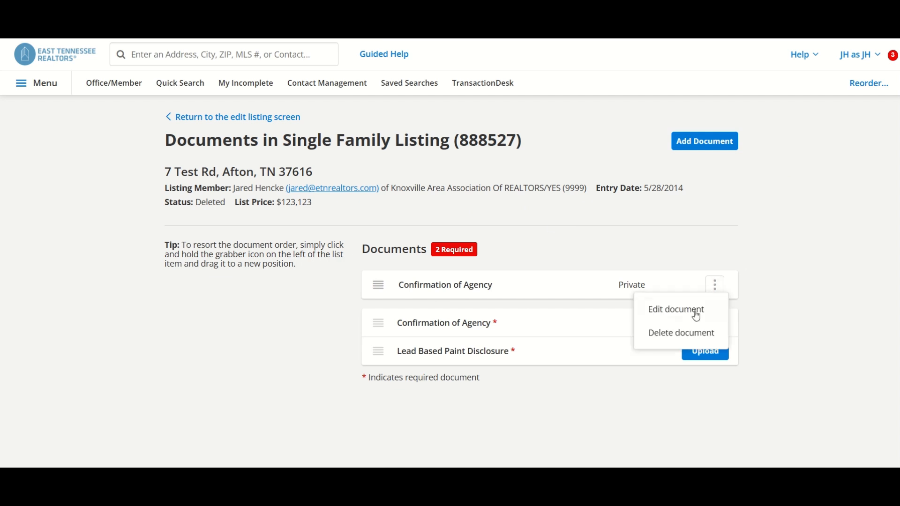
Set the uploaded document's description to Confirmation of Agency and save it
click(676, 309)
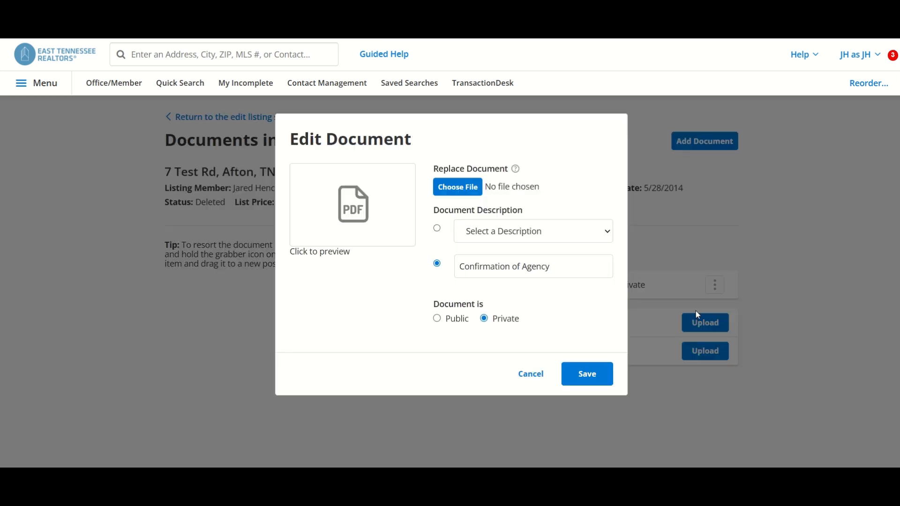
click(532, 230)
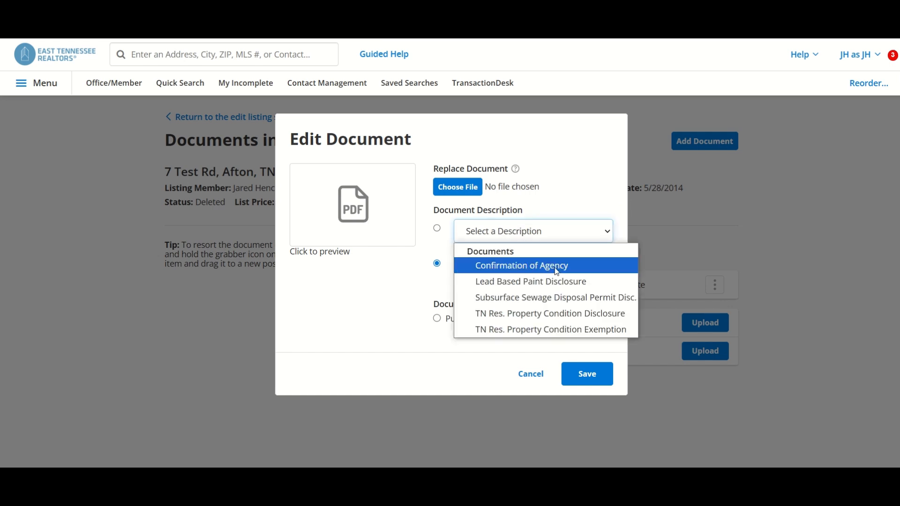
click(520, 265)
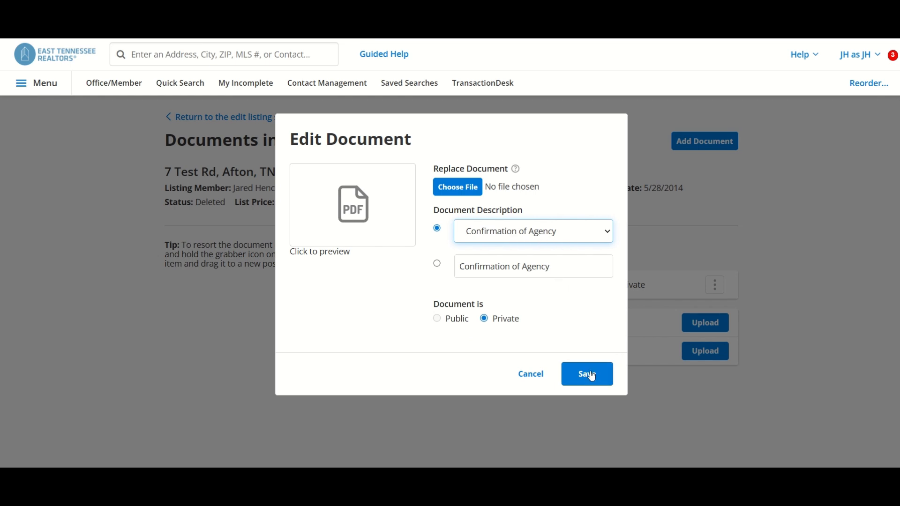
click(587, 374)
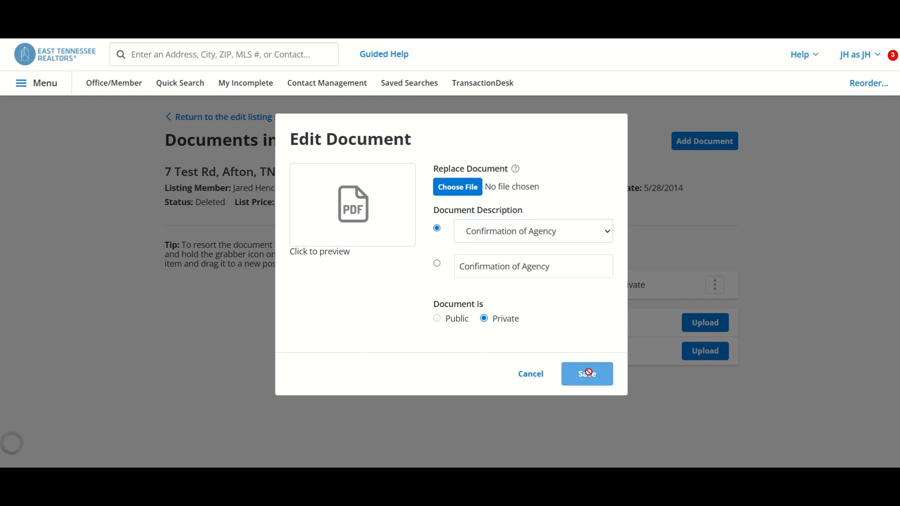
click(586, 374)
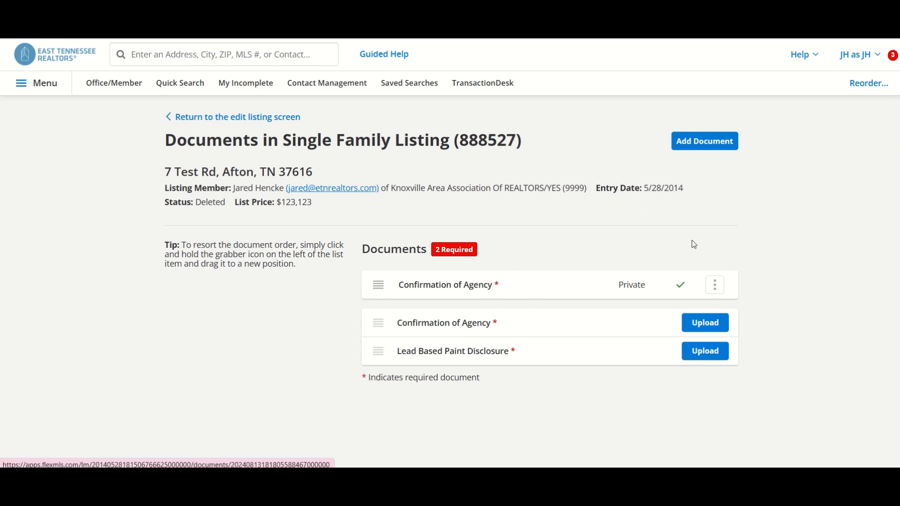
mouse_move(685, 287)
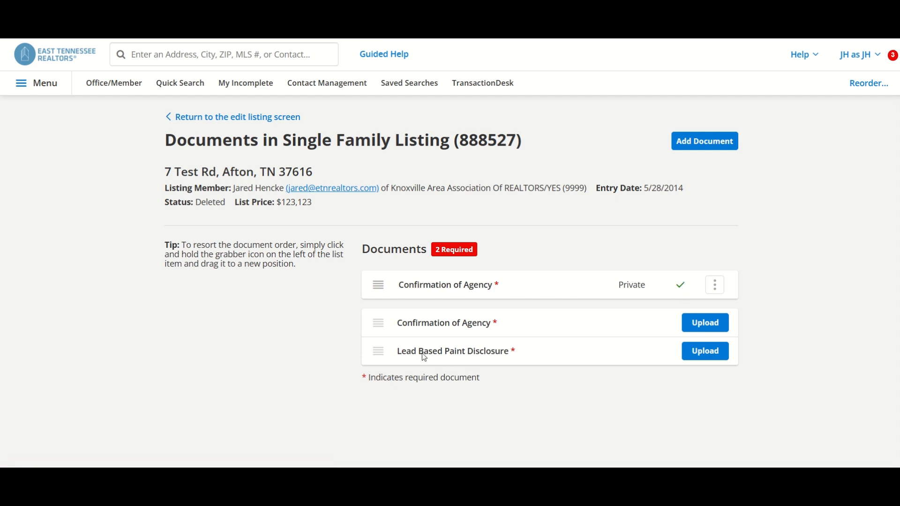
mouse_move(718, 158)
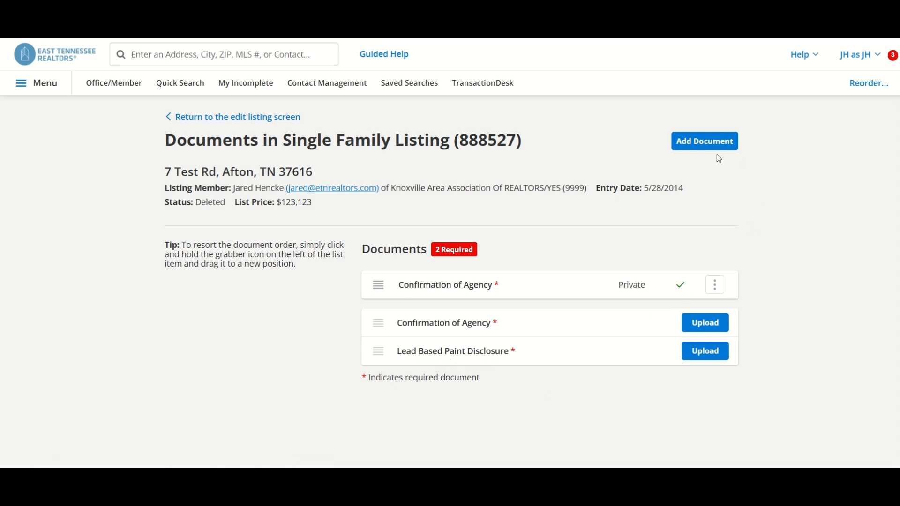
click(704, 141)
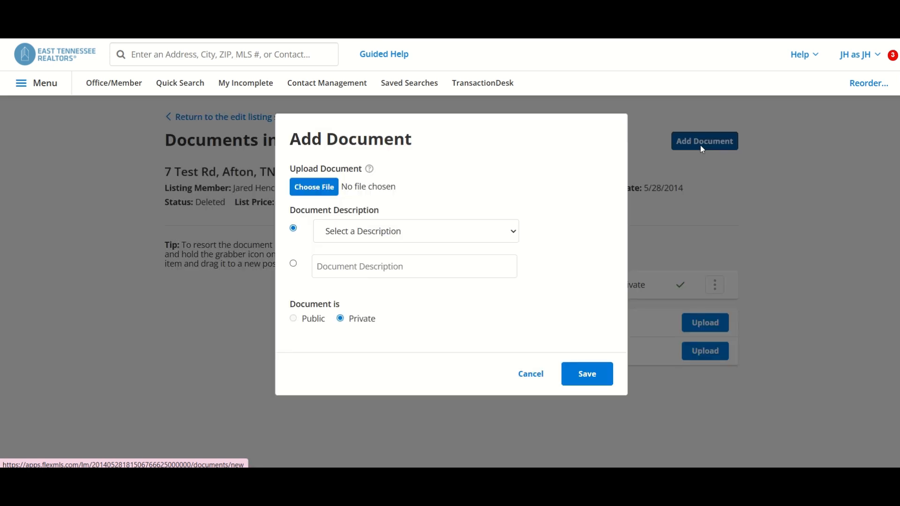
click(313, 187)
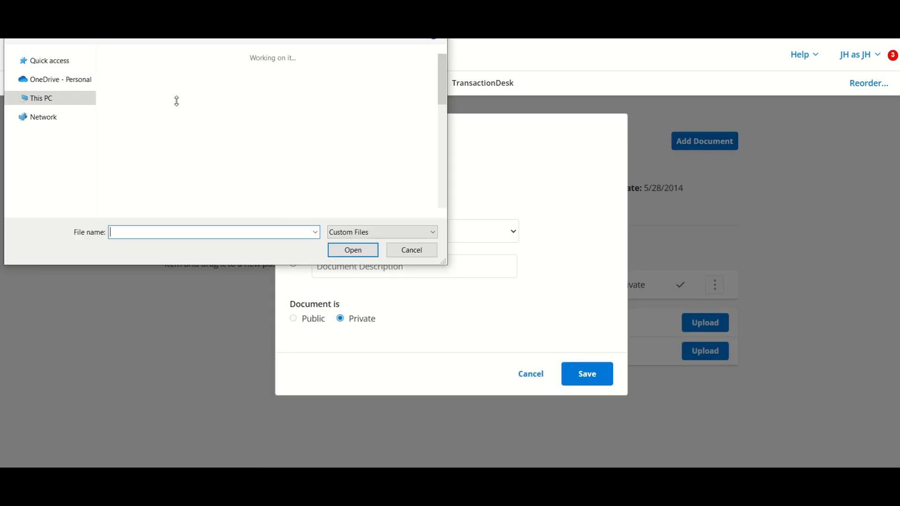
click(352, 250)
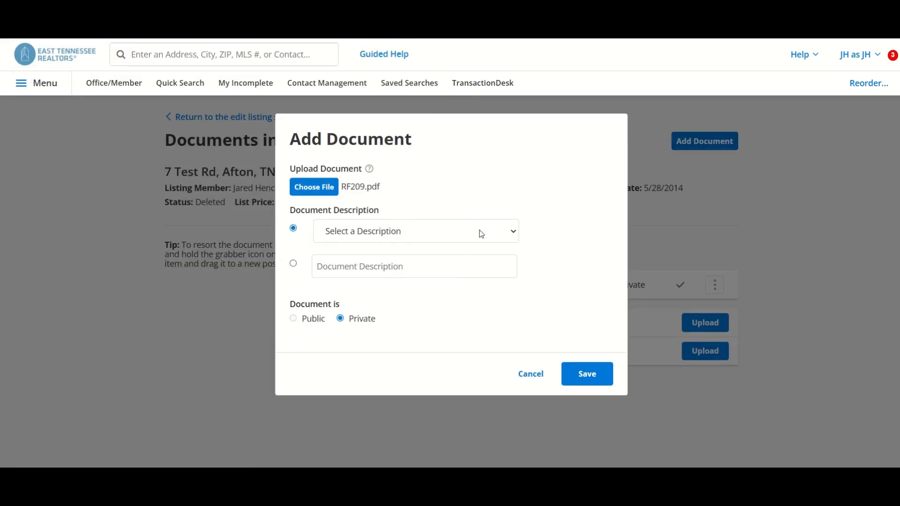
click(414, 231)
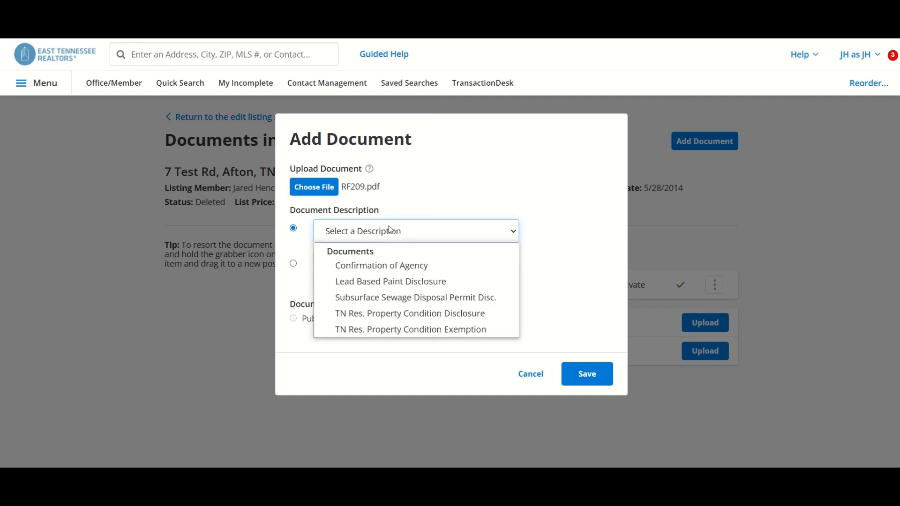
click(390, 282)
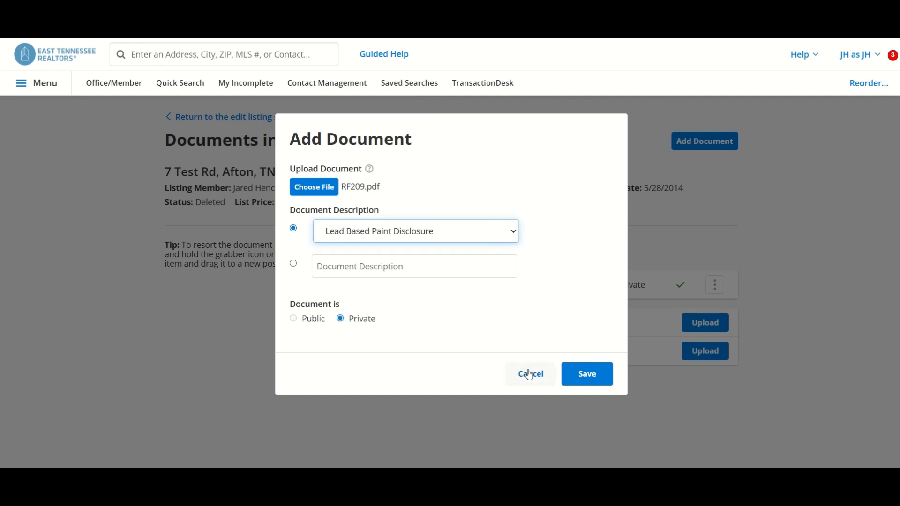
click(531, 374)
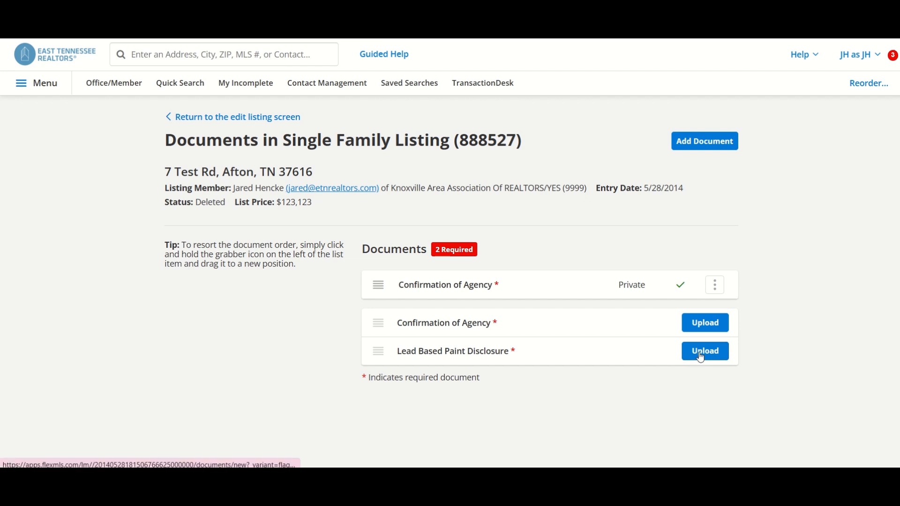
Upload RF209.pdf as the required Lead Based Paint Disclosure and save
click(704, 351)
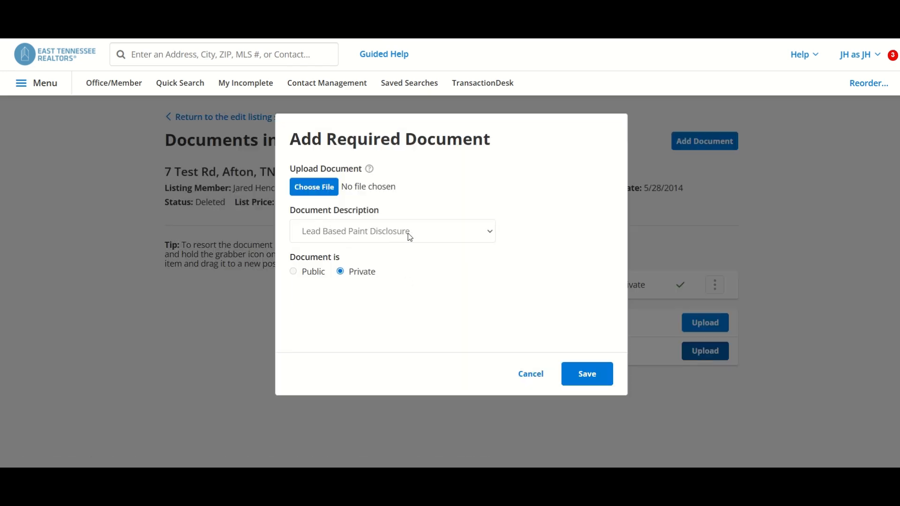
click(313, 186)
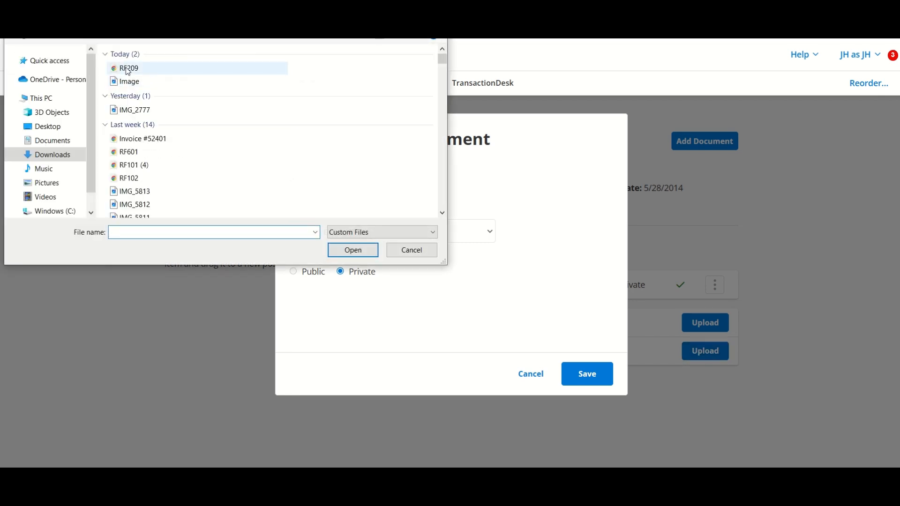
click(353, 249)
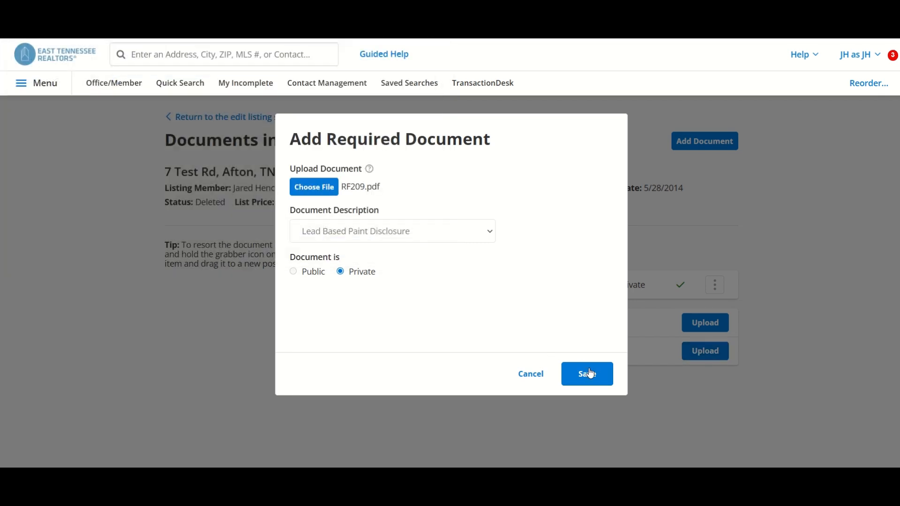
click(586, 374)
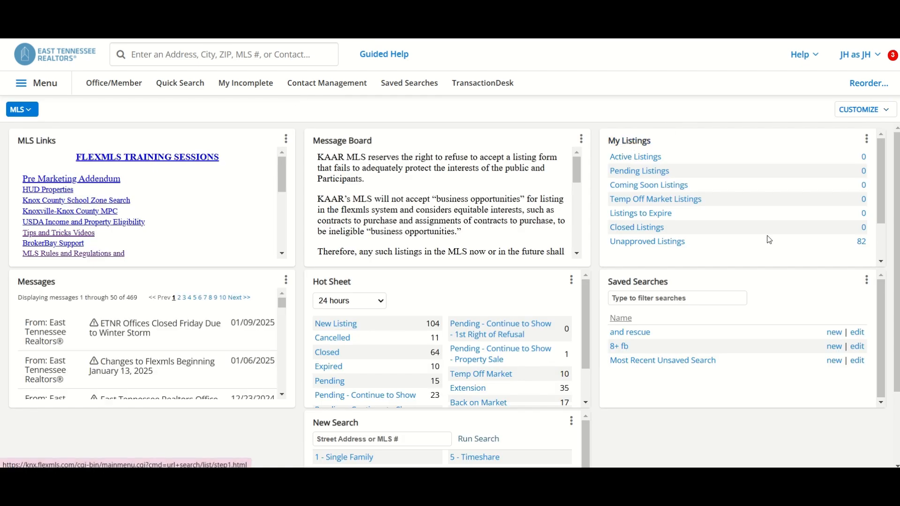
mouse_move(647, 241)
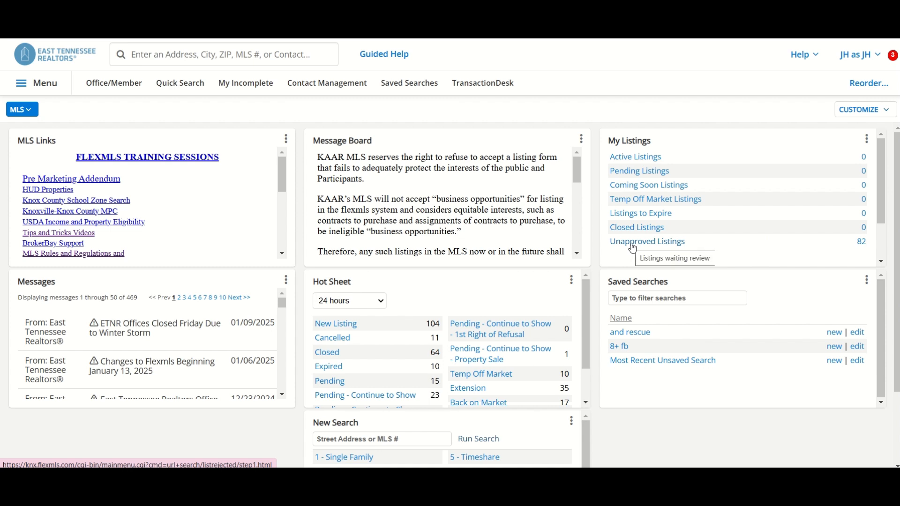